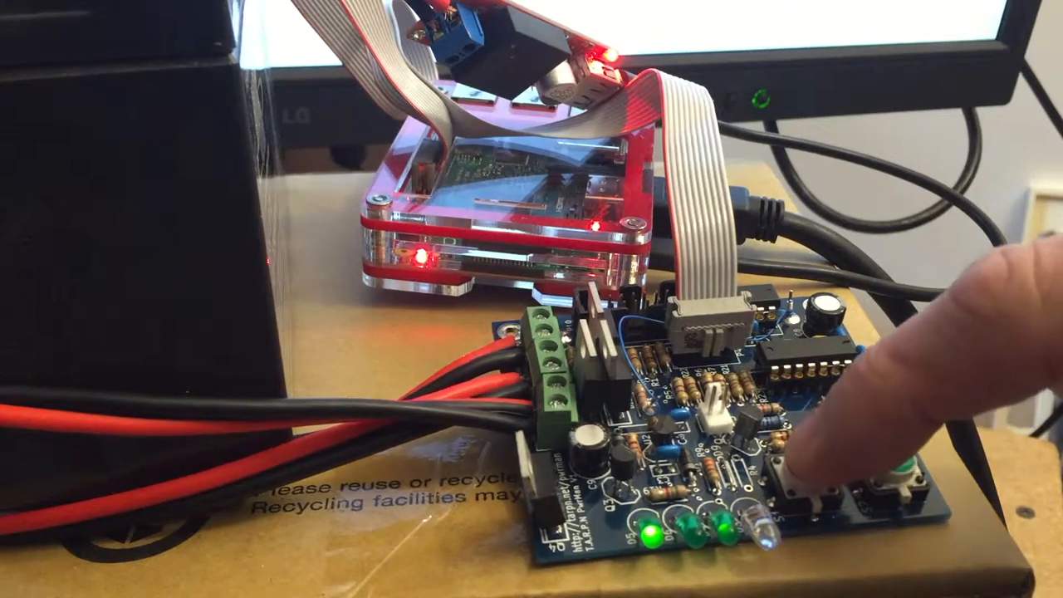
click(806, 477)
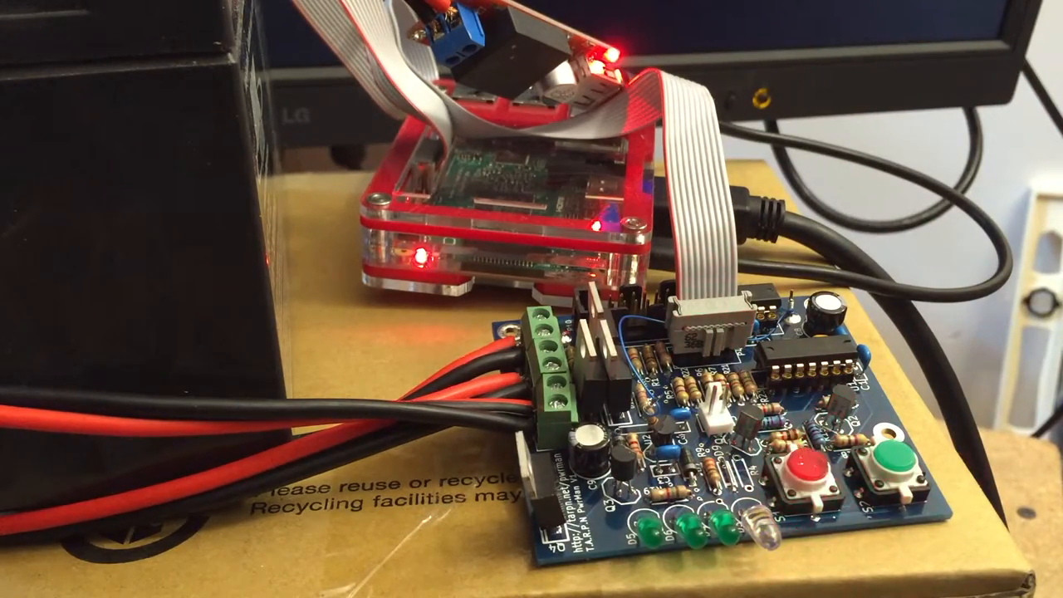
click(810, 473)
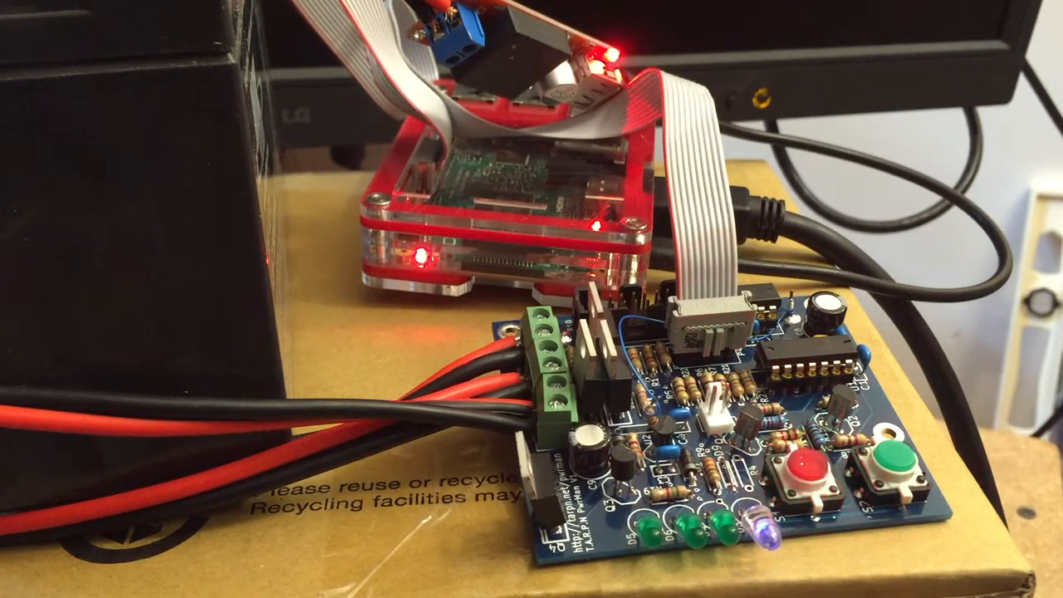
click(809, 470)
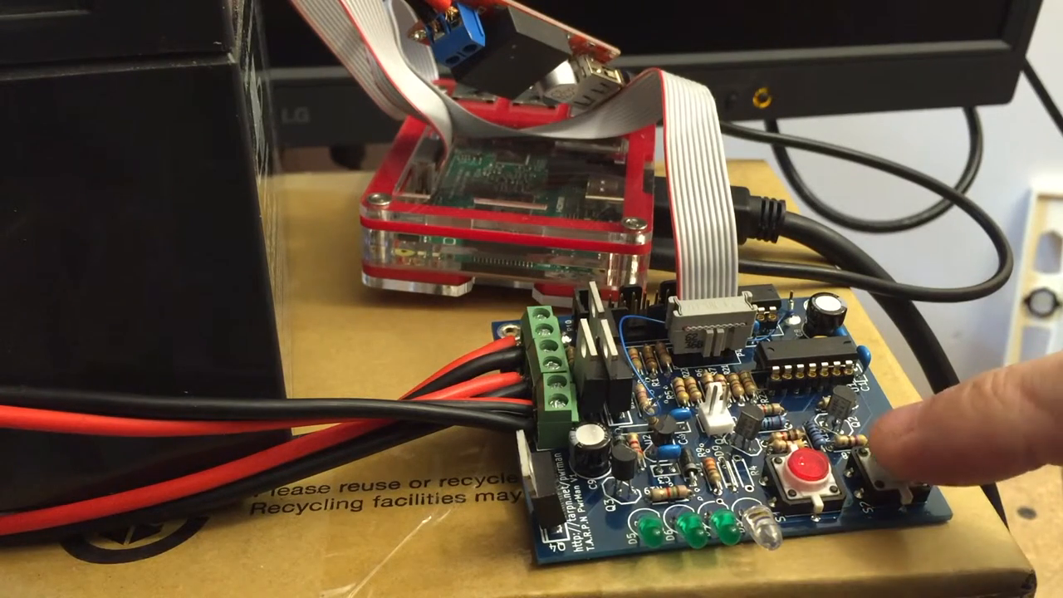
click(880, 465)
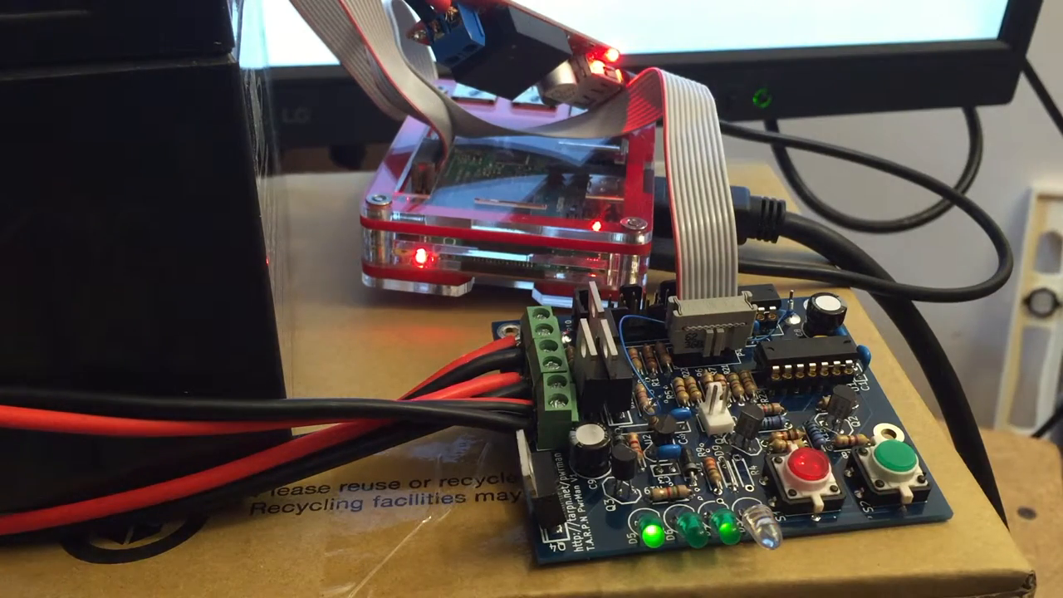
click(797, 470)
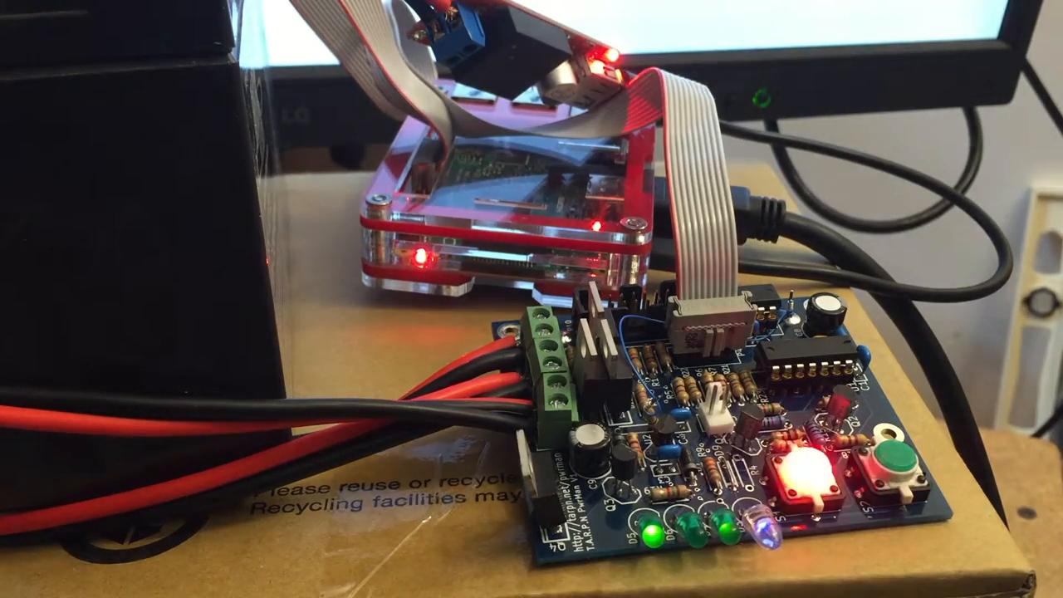